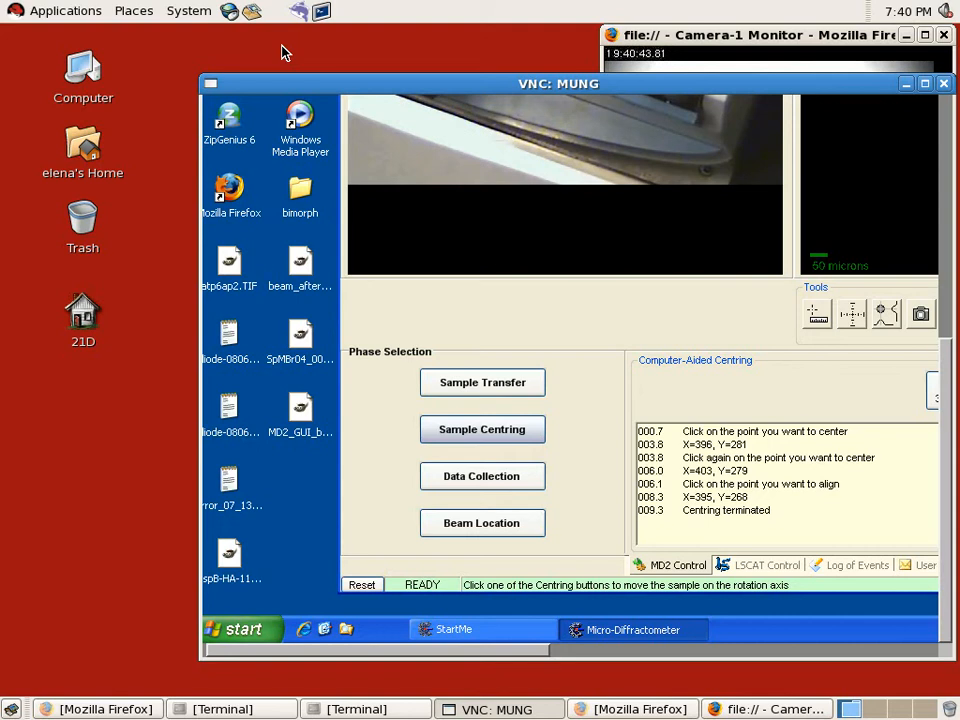
mouse_move(184, 62)
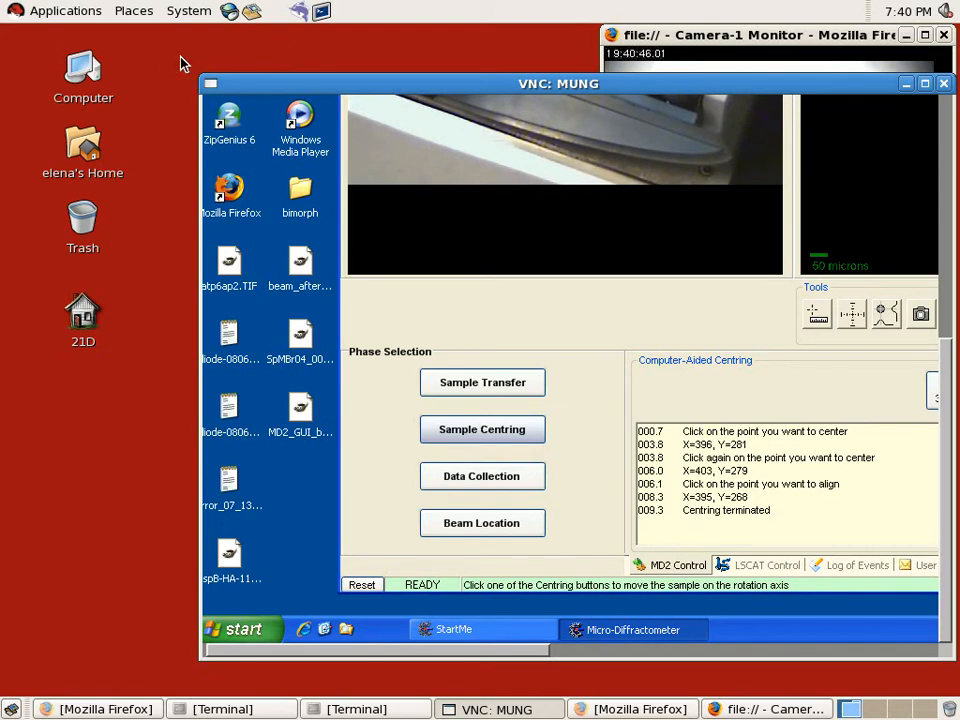
mouse_move(164, 76)
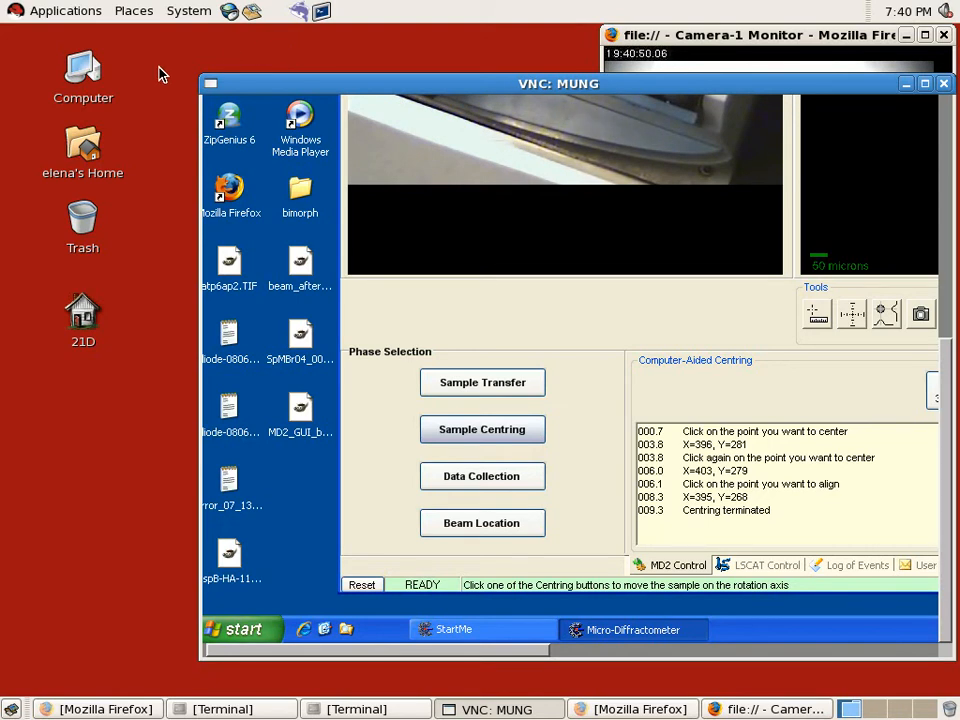
mouse_move(276, 84)
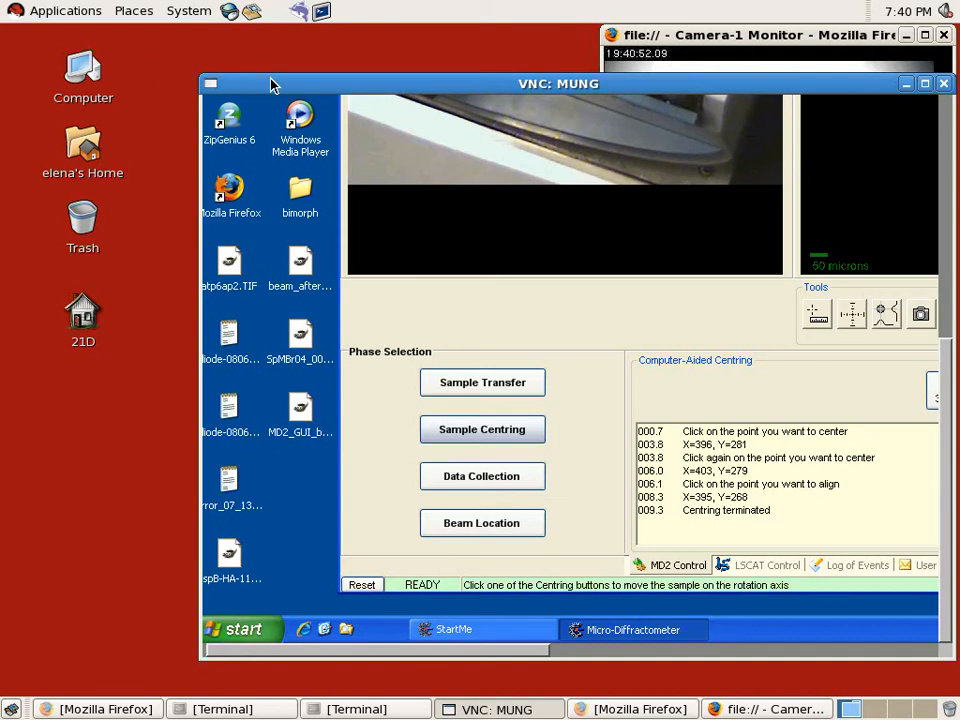
mouse_move(298, 88)
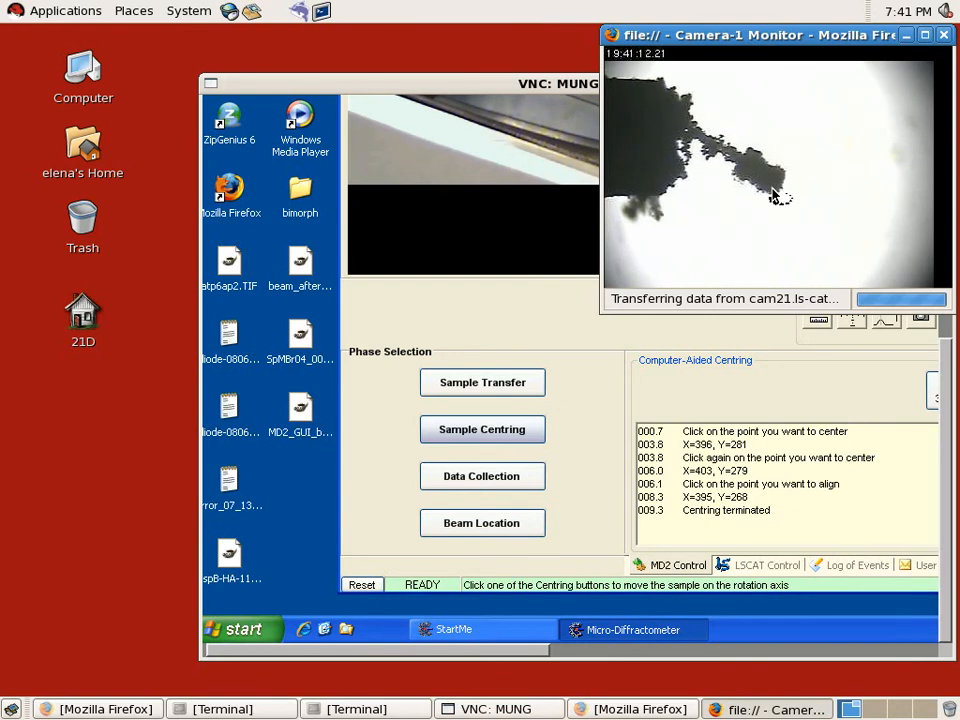
mouse_move(758, 344)
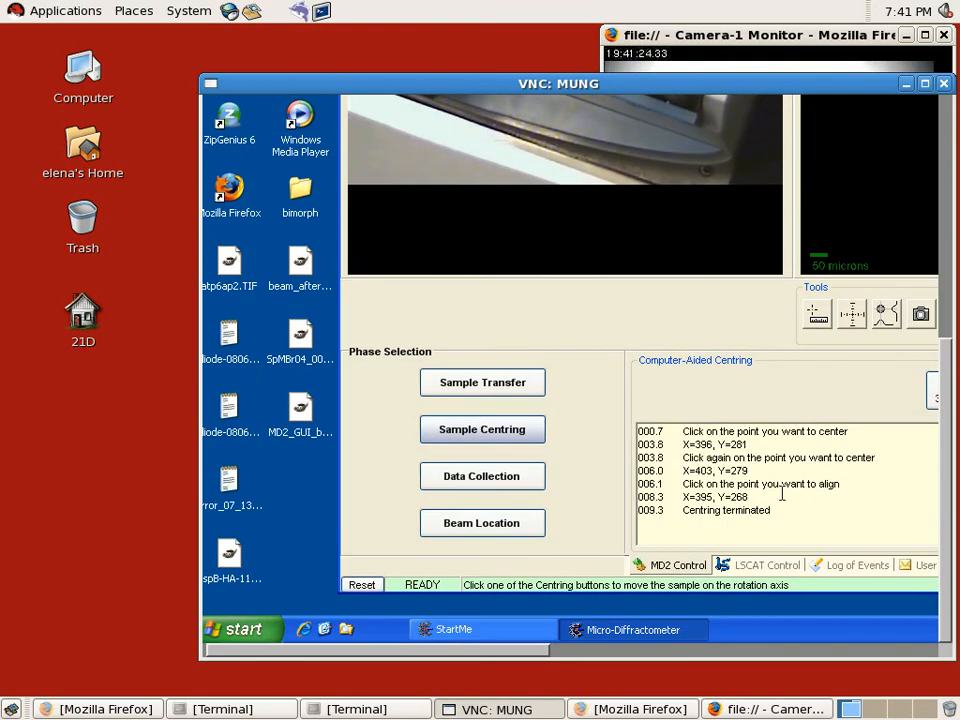
mouse_move(184, 264)
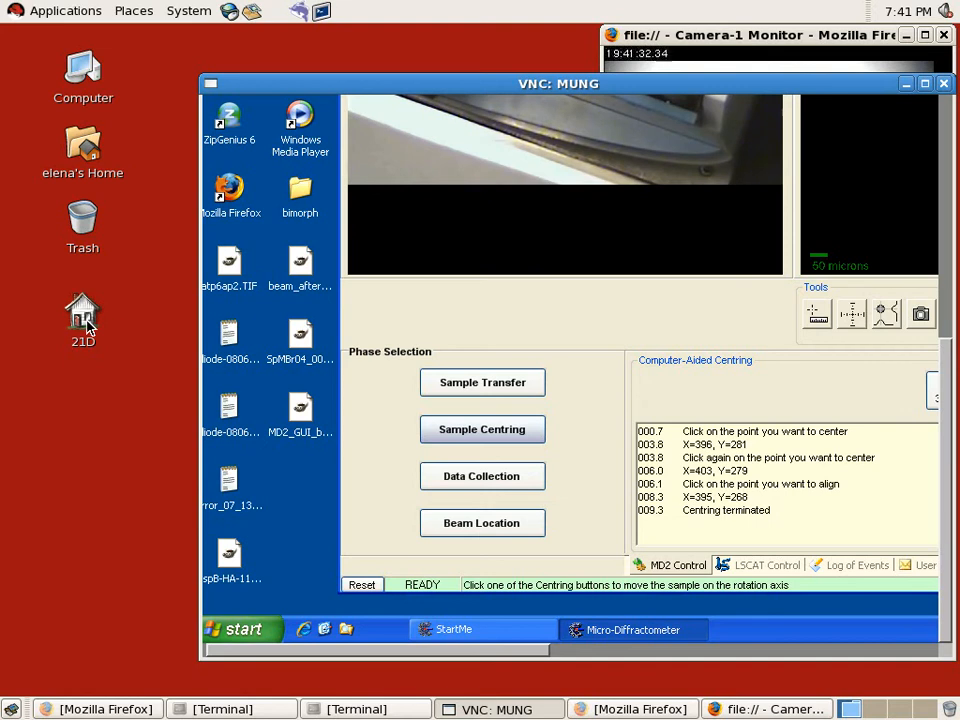
mouse_move(112, 318)
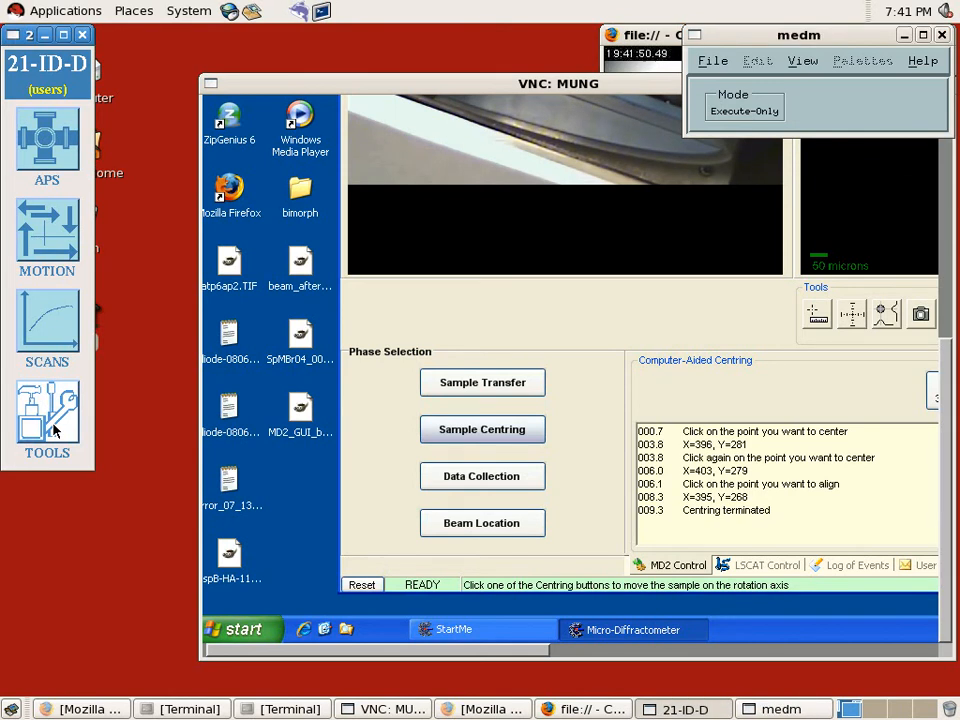
mouse_move(140, 142)
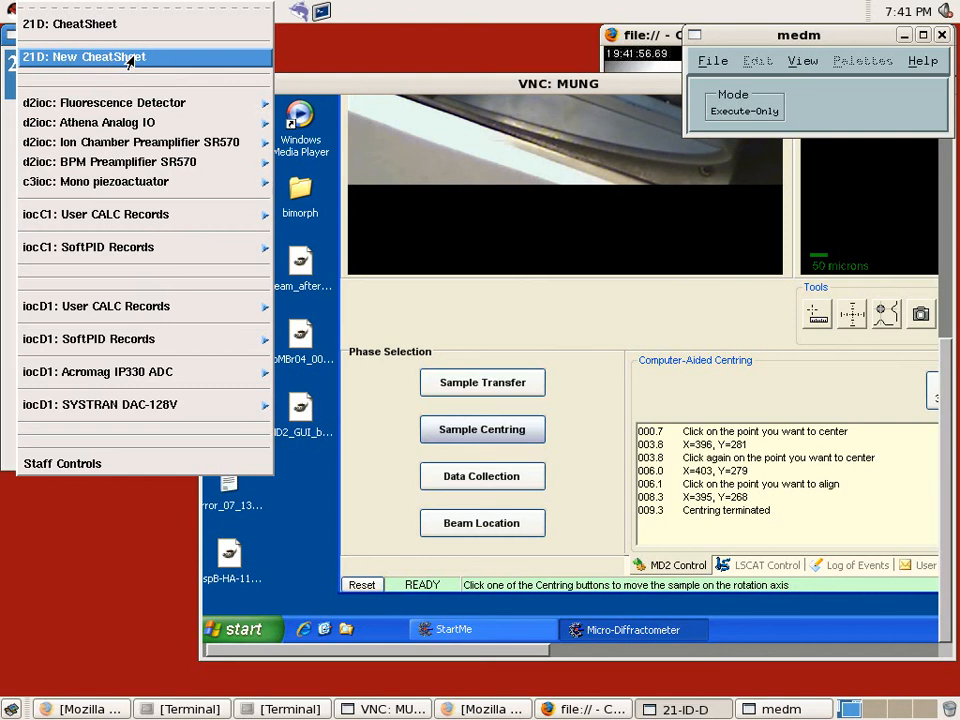
- Choose '21D: New CheatSheet' from the 21-ID-D launcher's Tools menu
click(84, 56)
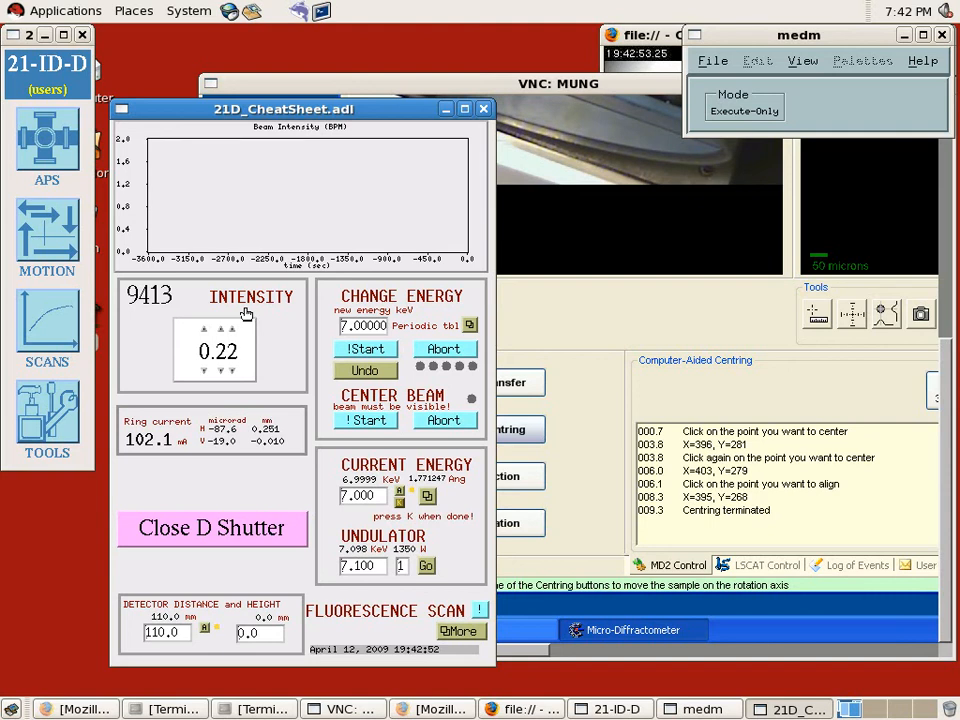
- Bring the MD2 VNC window forward and start the Beam Location phase
drag(280, 108, 270, 120)
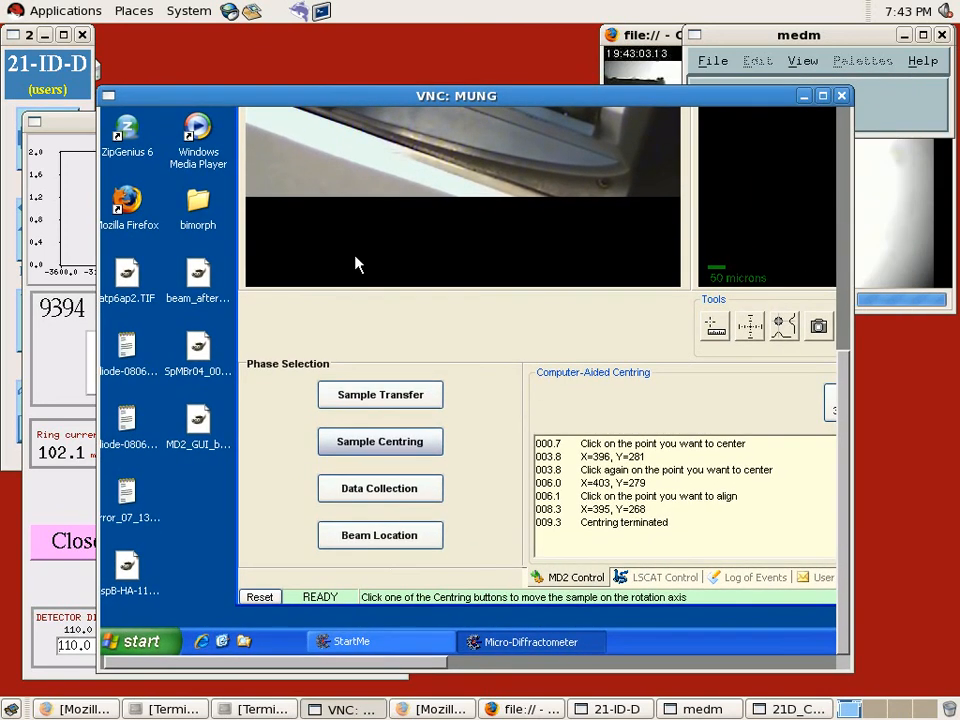
mouse_move(380, 536)
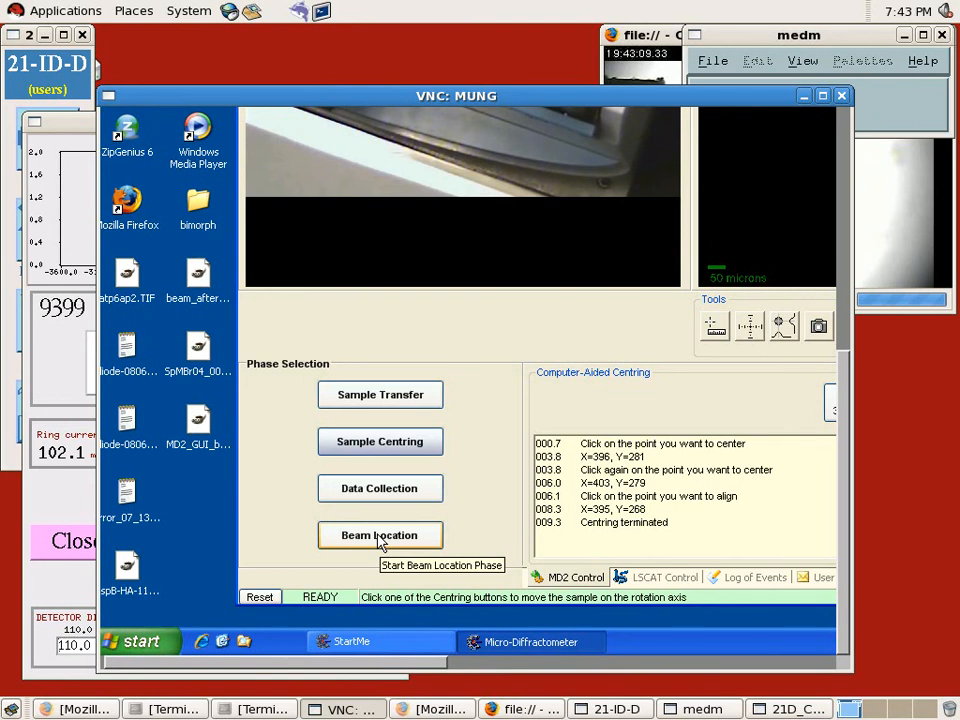
click(380, 536)
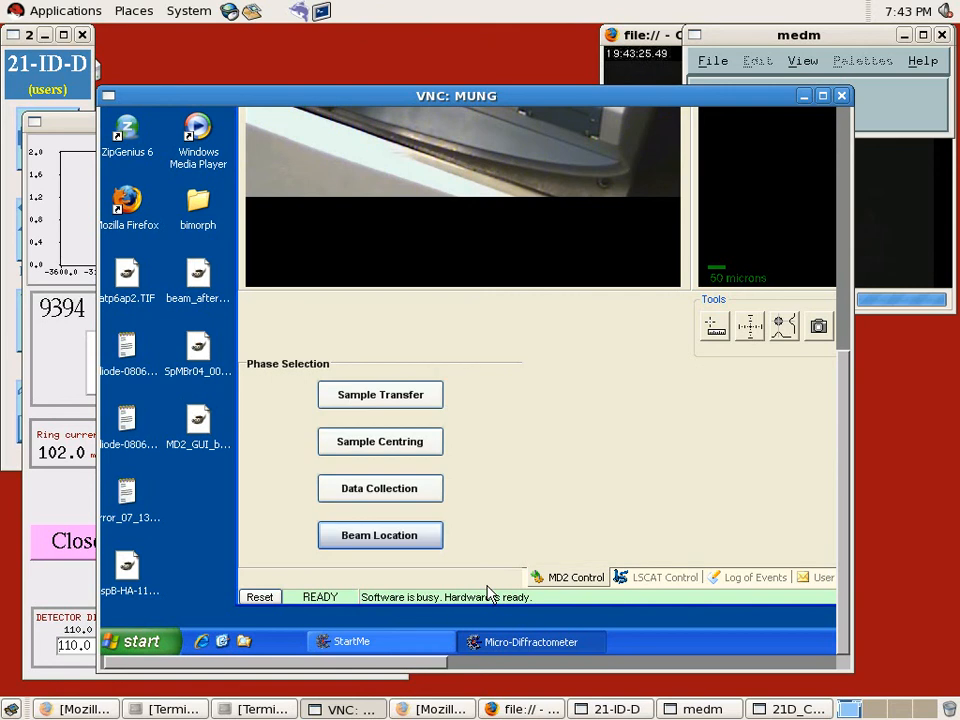
- Move the aperture out of the beam from the Aperture panel, leaving the scintillator in
click(380, 536)
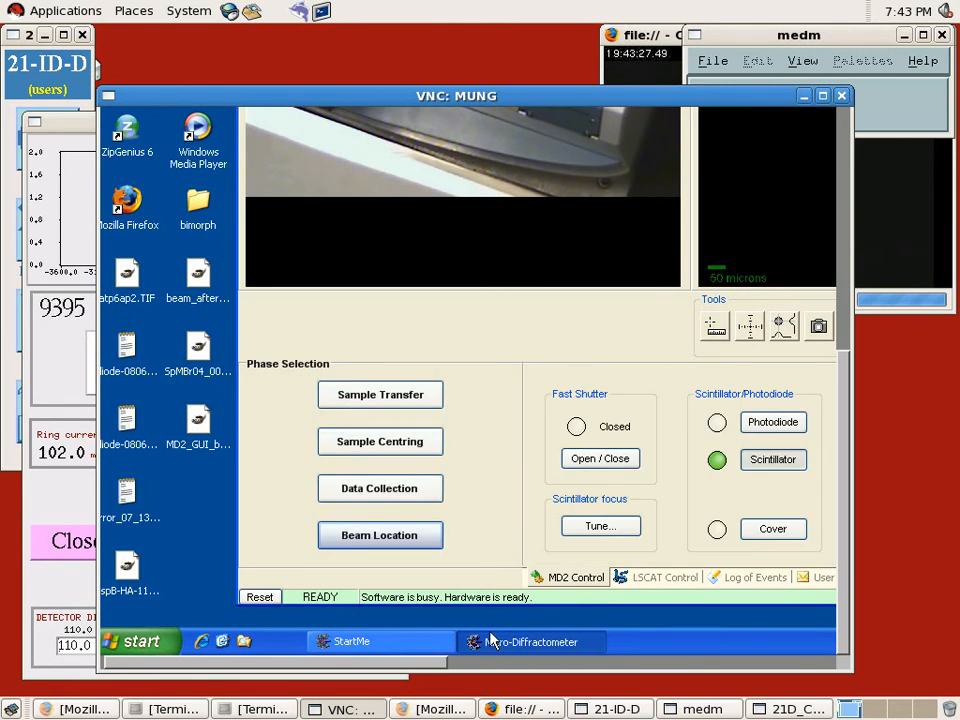
mouse_move(532, 640)
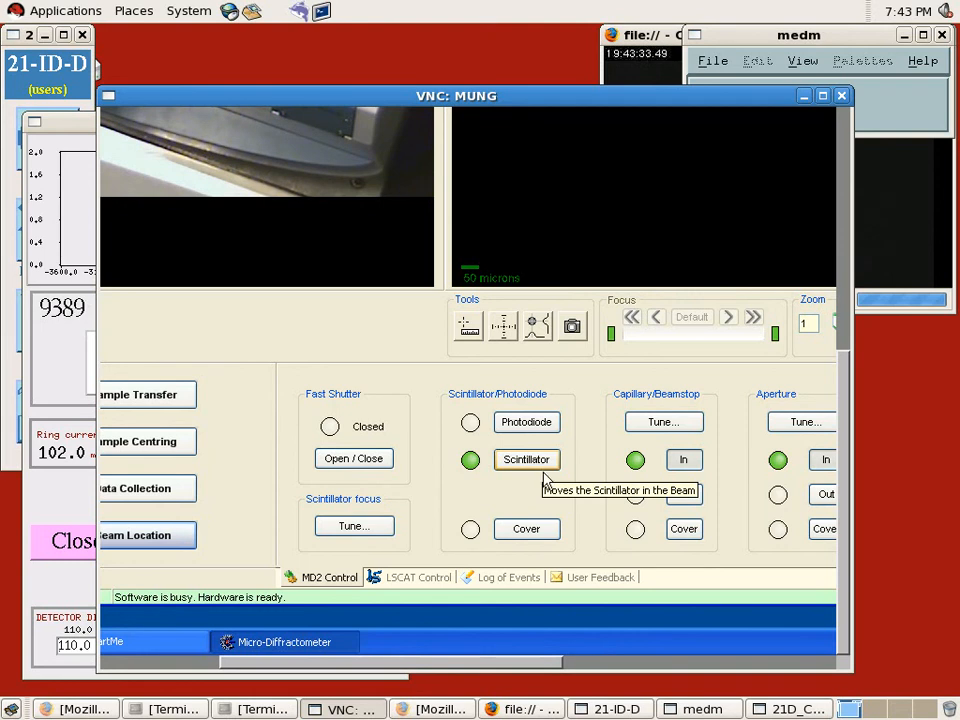
scroll(right, 3)
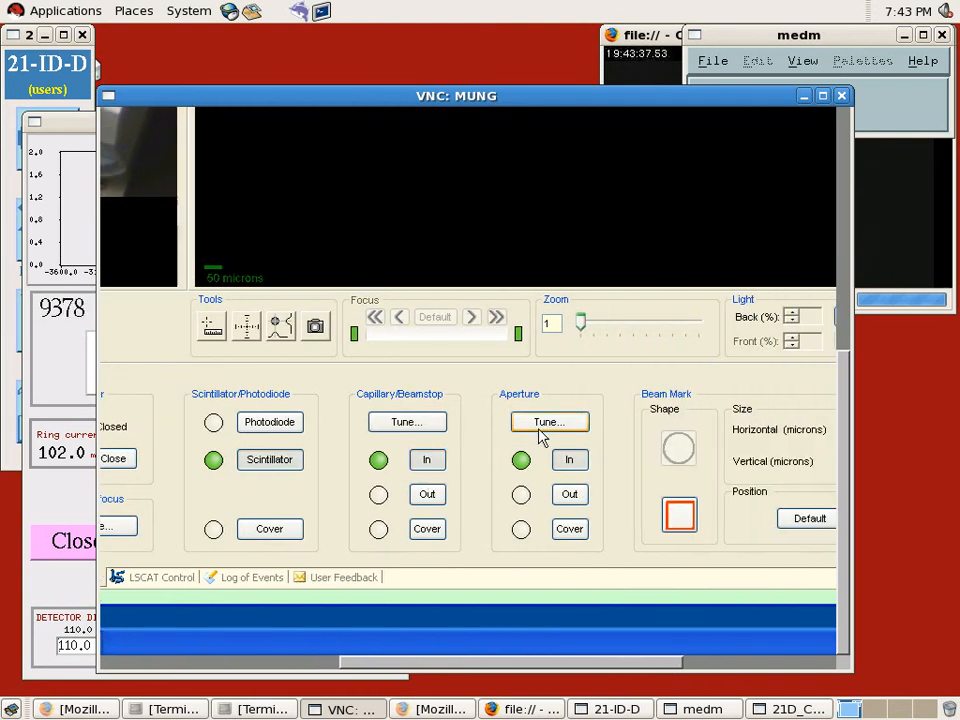
mouse_move(428, 494)
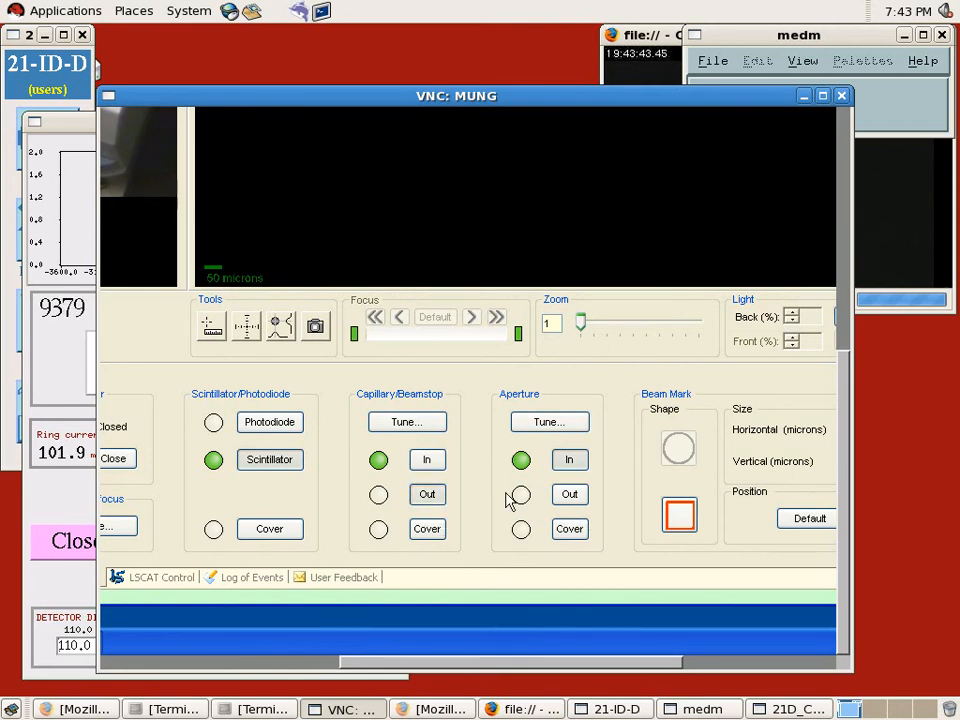
click(570, 498)
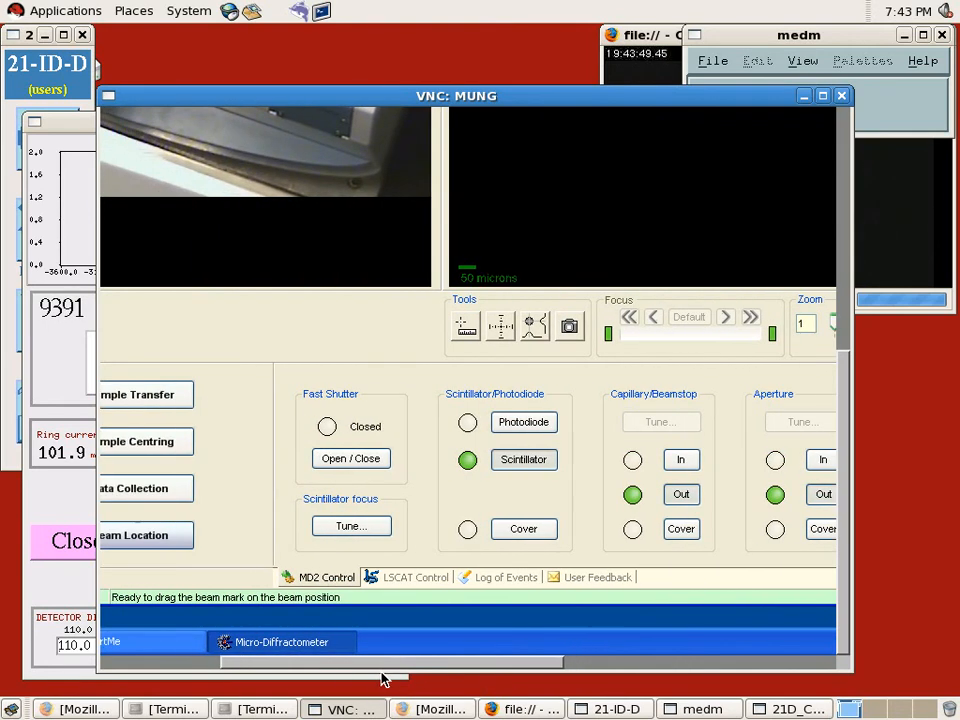
mouse_move(350, 458)
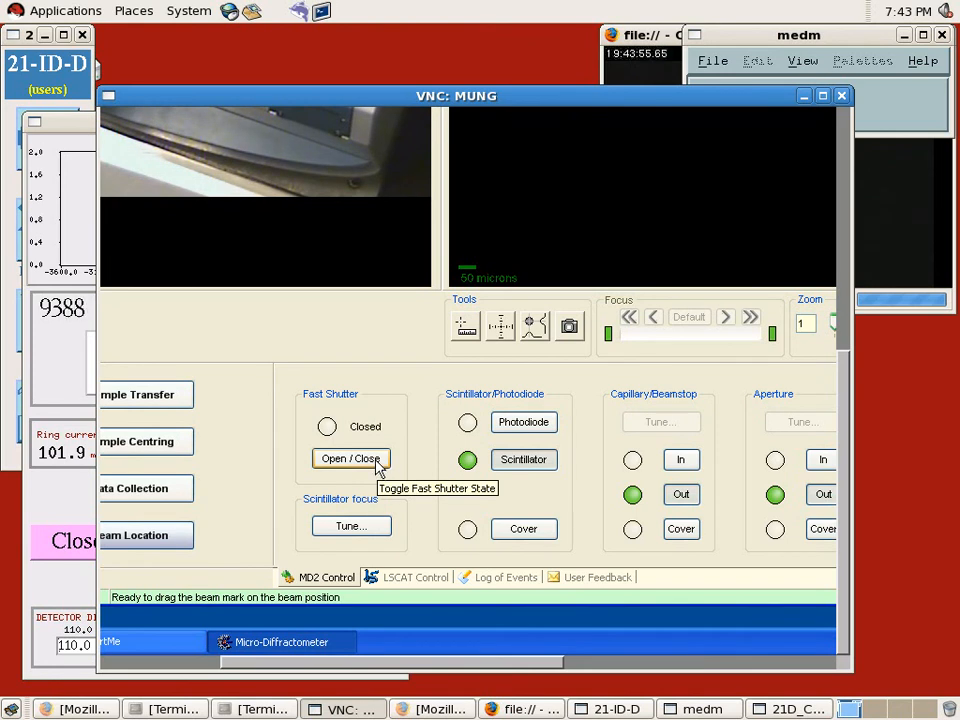
- Open the fast shutter so the beam spot shows on the scintillator in Camera-1
click(350, 458)
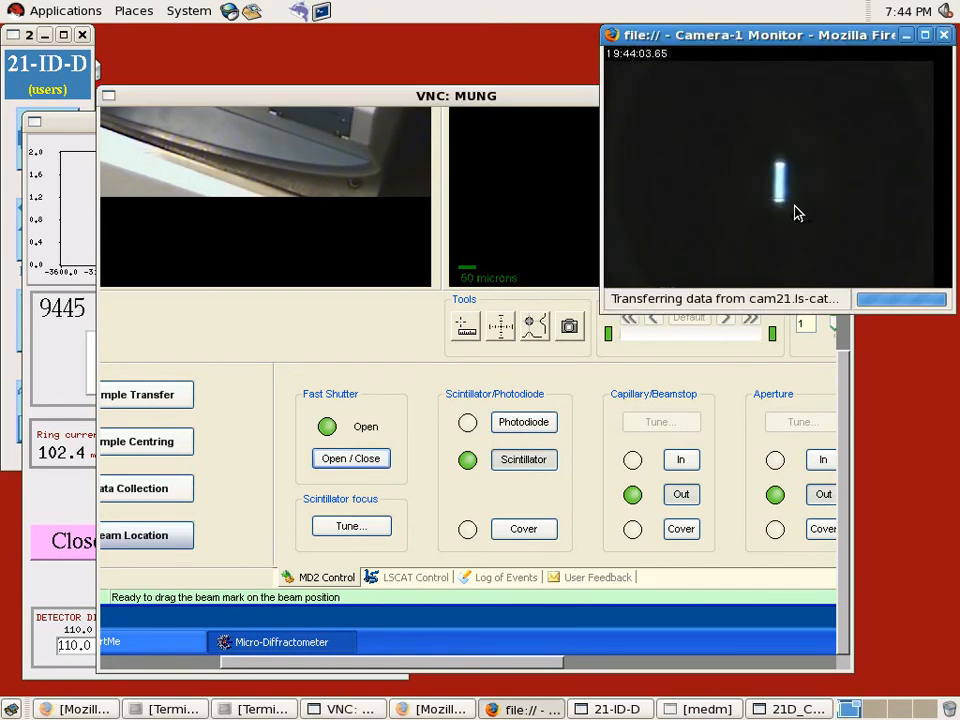
mouse_move(736, 432)
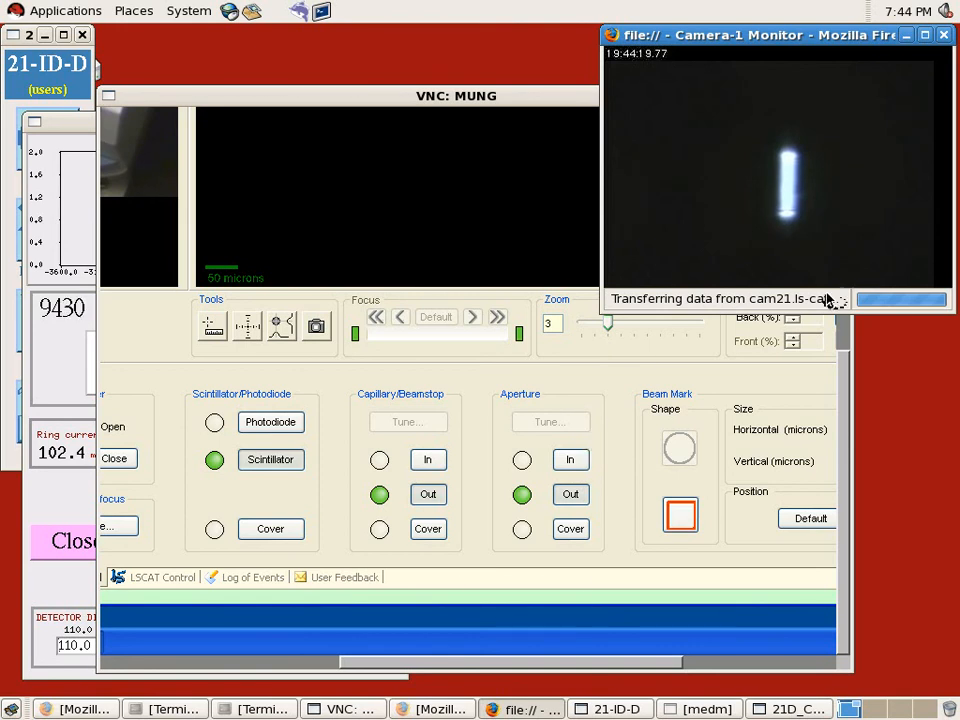
mouse_move(808, 184)
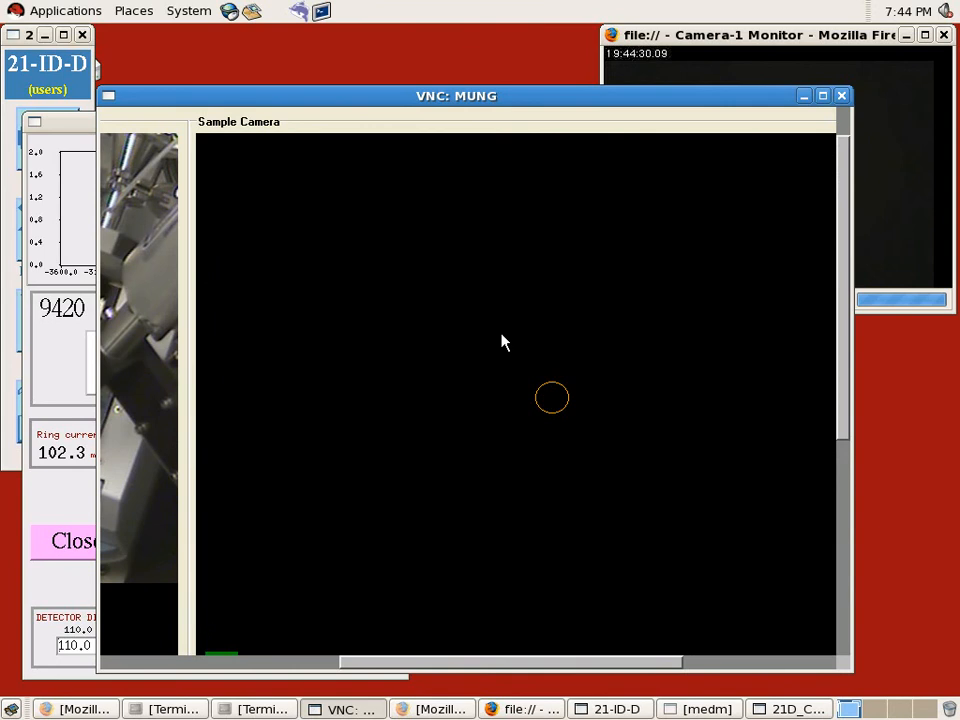
mouse_move(908, 390)
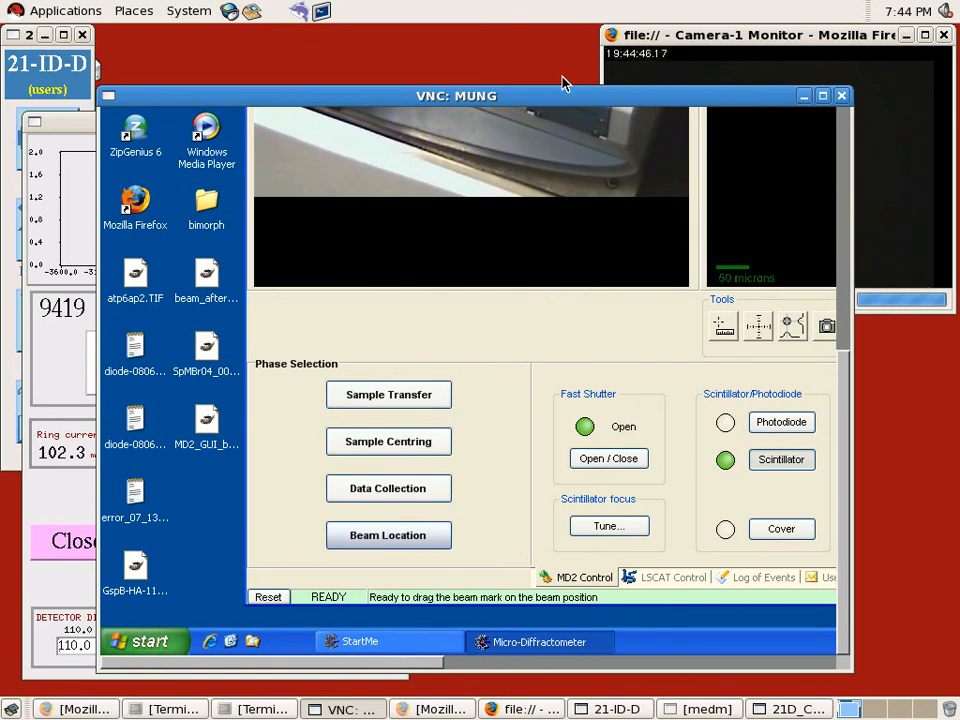
- Raise the 21D_CheatSheet.adl panel above the VNC viewer, showing 7.000 keV
drag(456, 96, 552, 104)
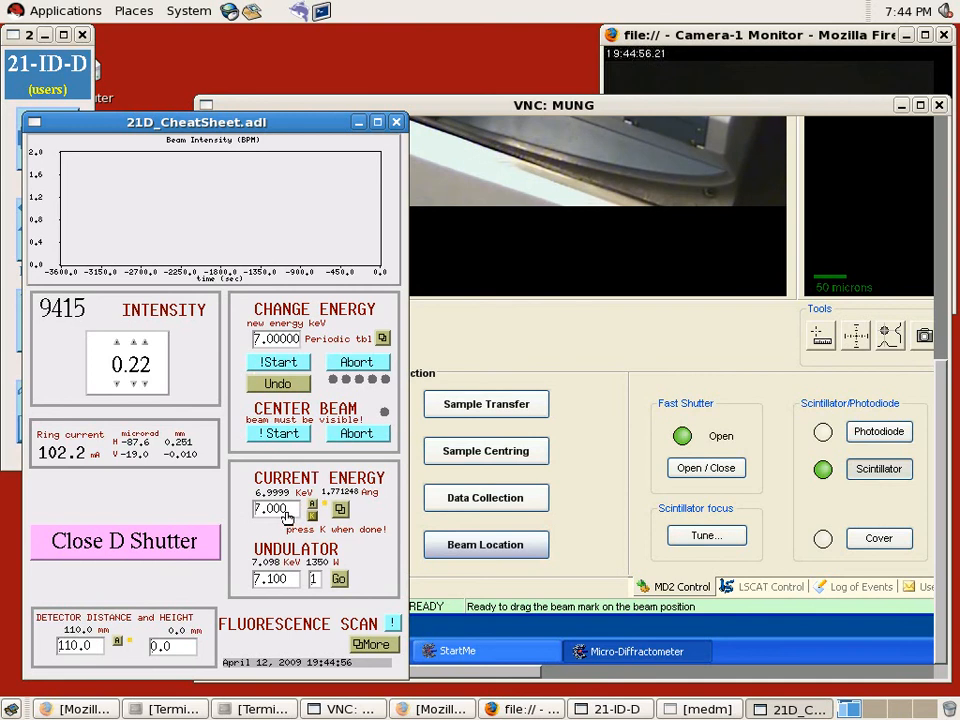
mouse_move(270, 464)
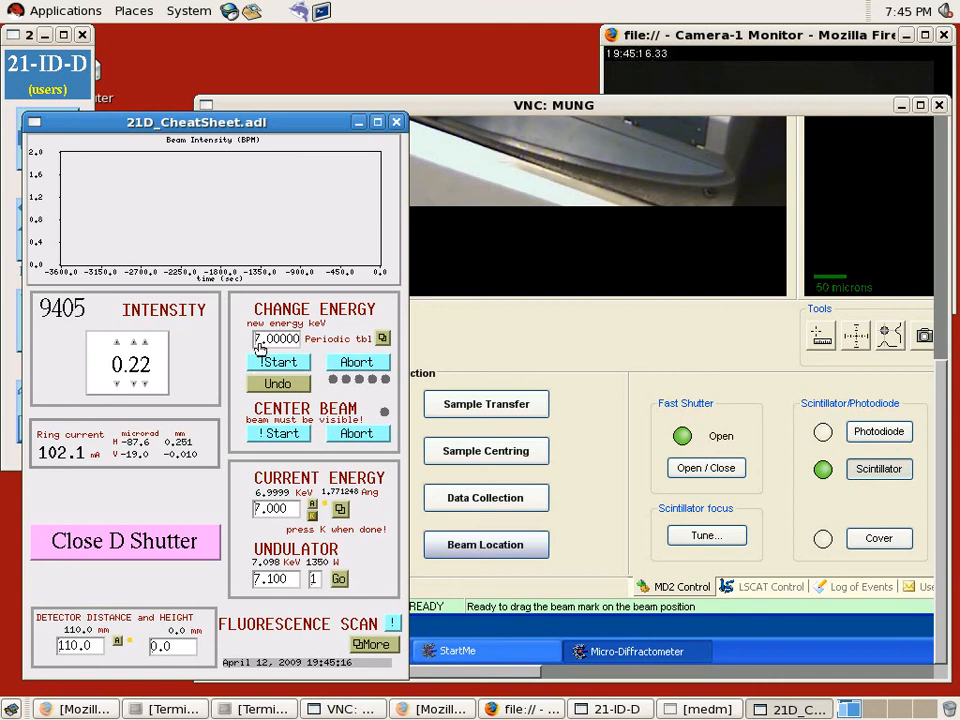
triple_click(276, 338)
text(12.6600)
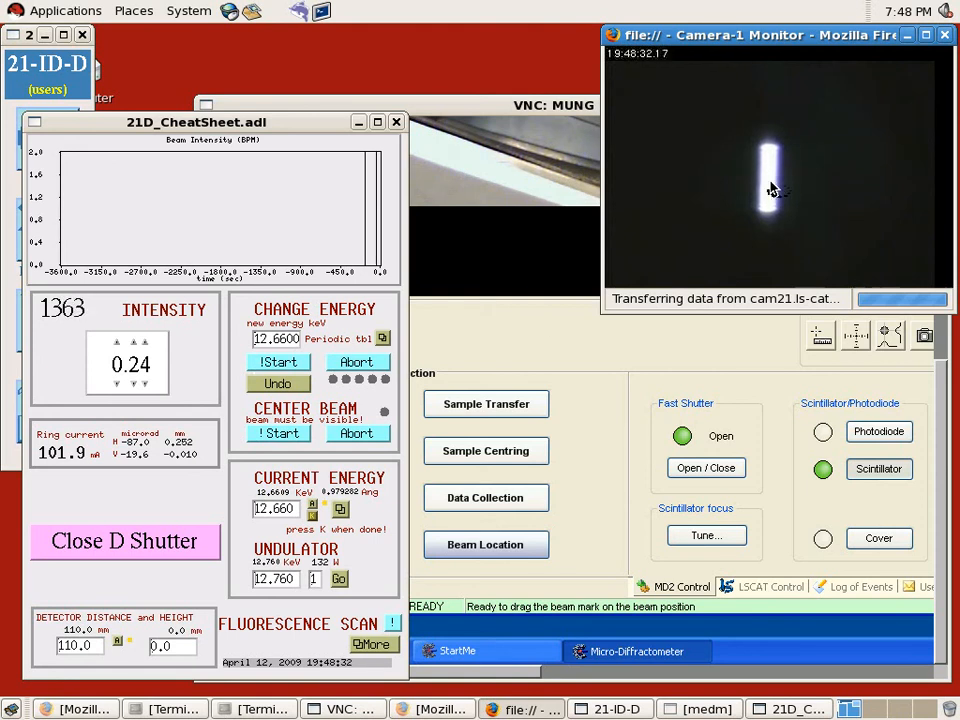
mouse_move(776, 228)
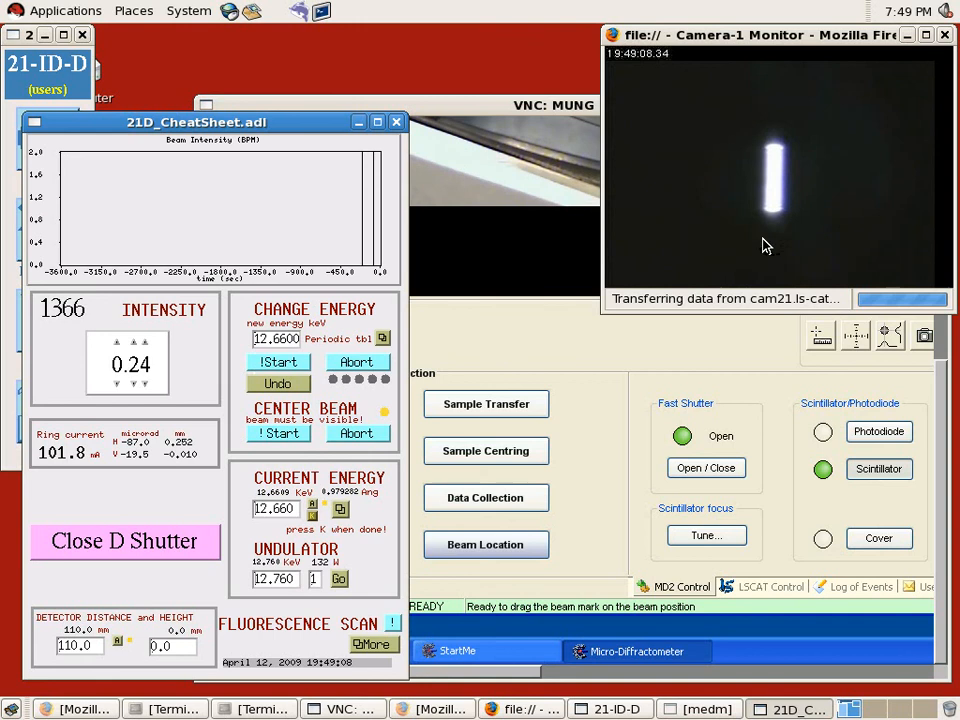
mouse_move(710, 242)
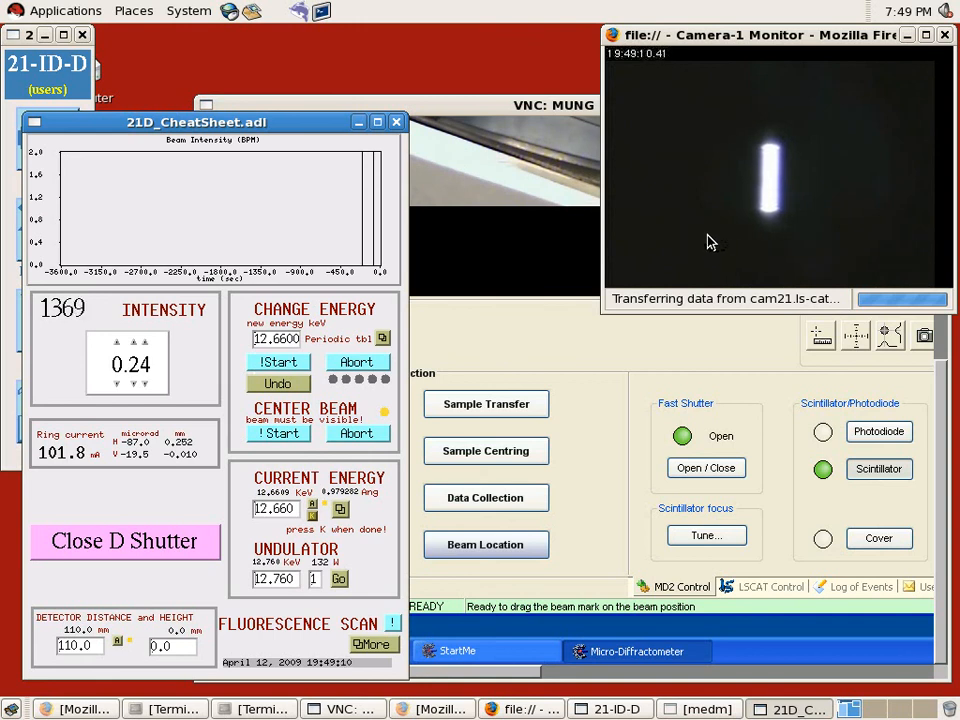
mouse_move(700, 236)
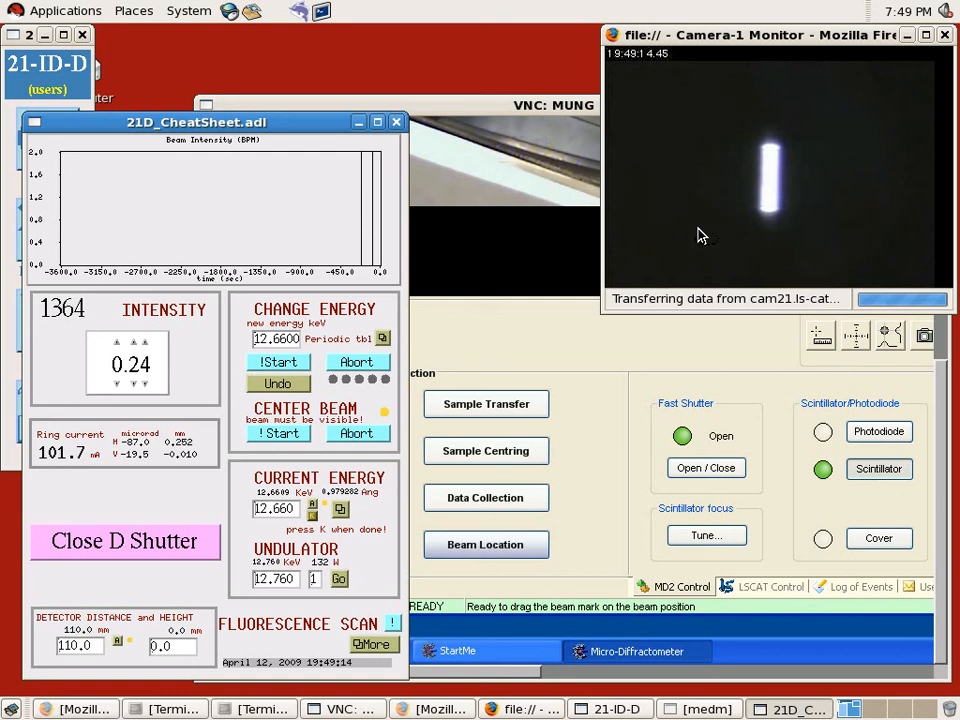
- Run Center Beam Start and accept the recentered position in the centerBeam21.pl prompt
click(278, 384)
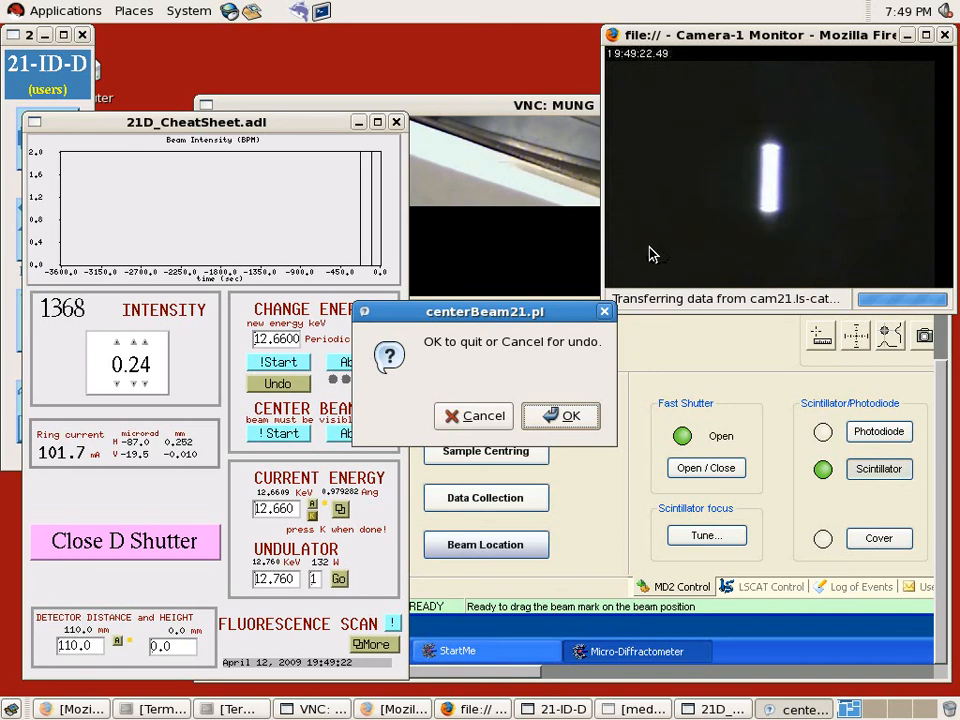
mouse_move(770, 248)
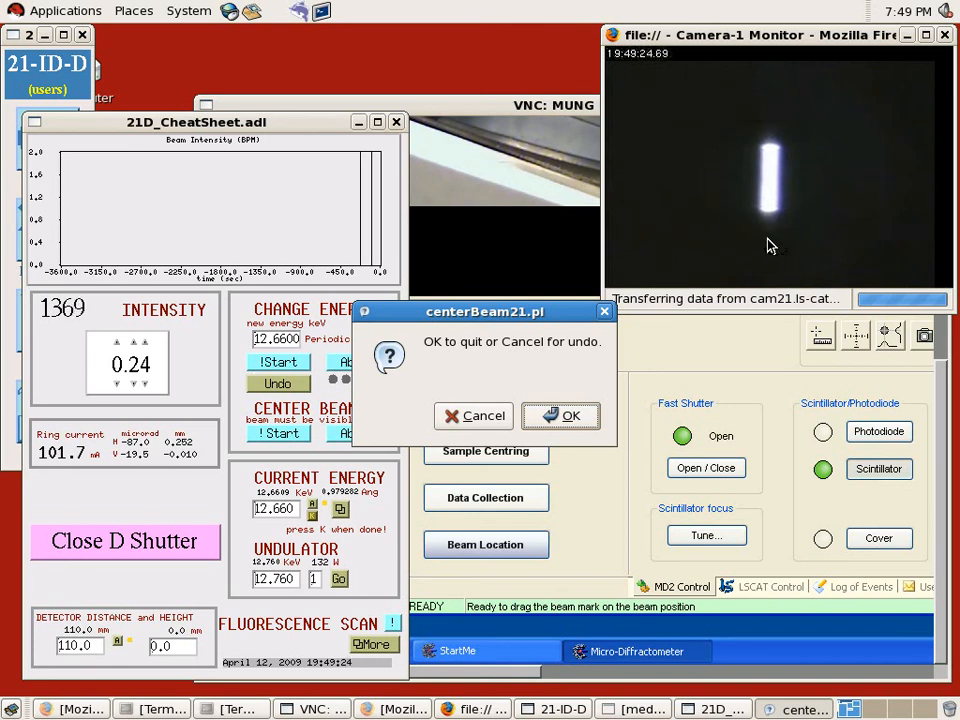
mouse_move(560, 380)
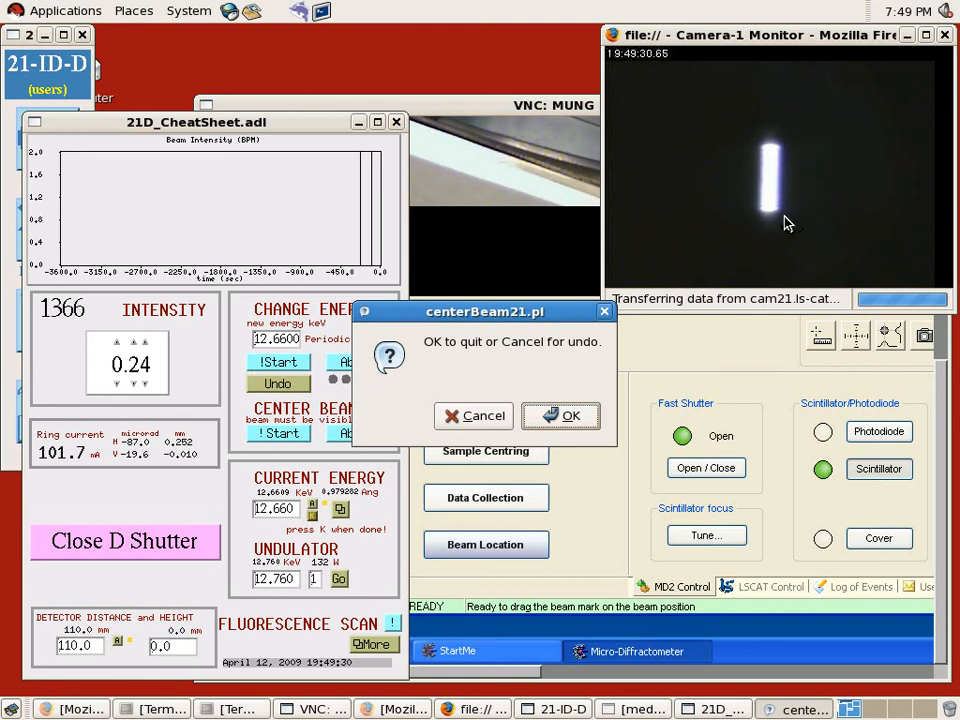
mouse_move(512, 358)
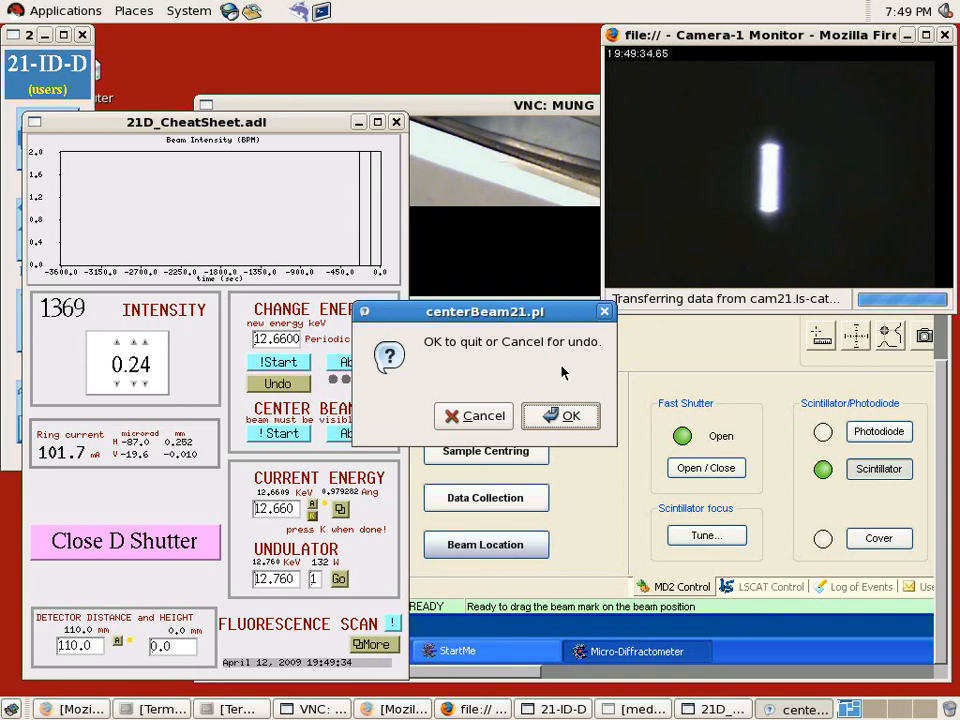
mouse_move(530, 368)
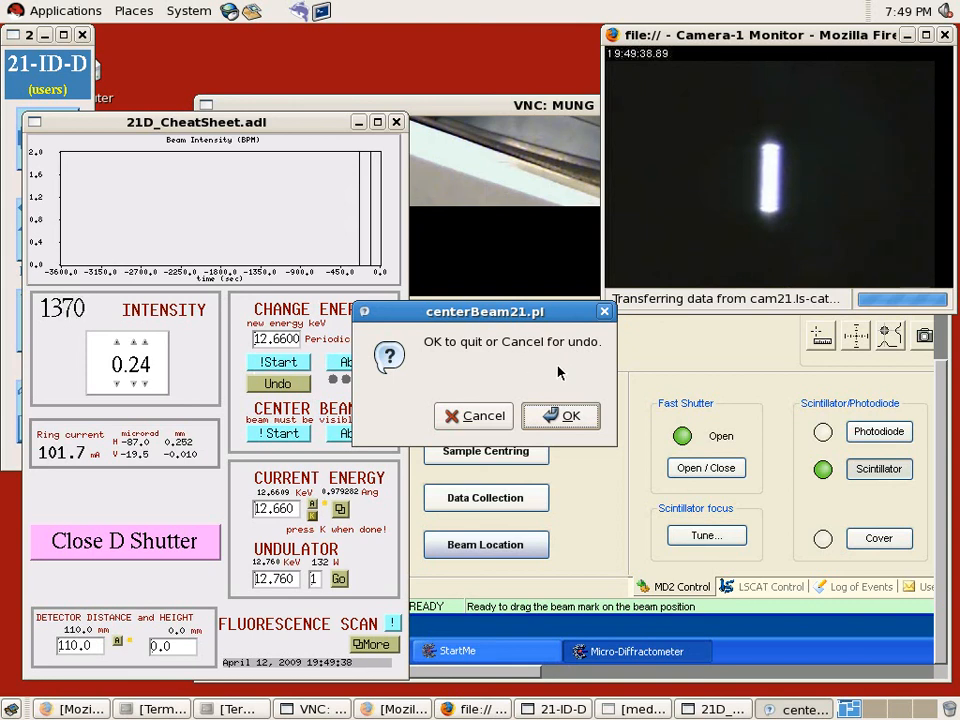
click(560, 414)
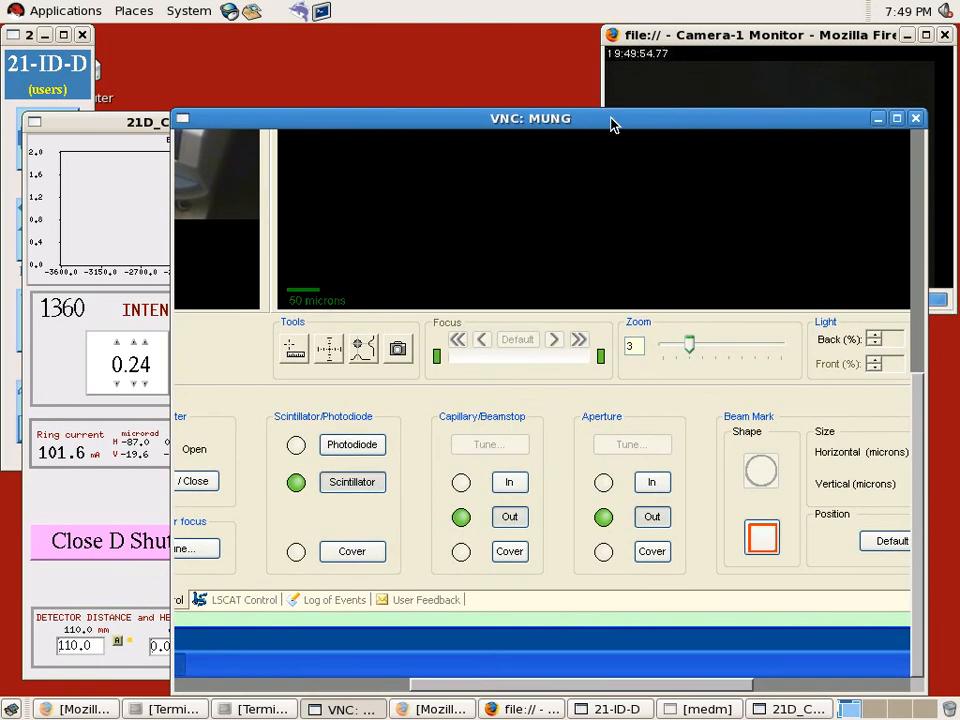
mouse_move(572, 440)
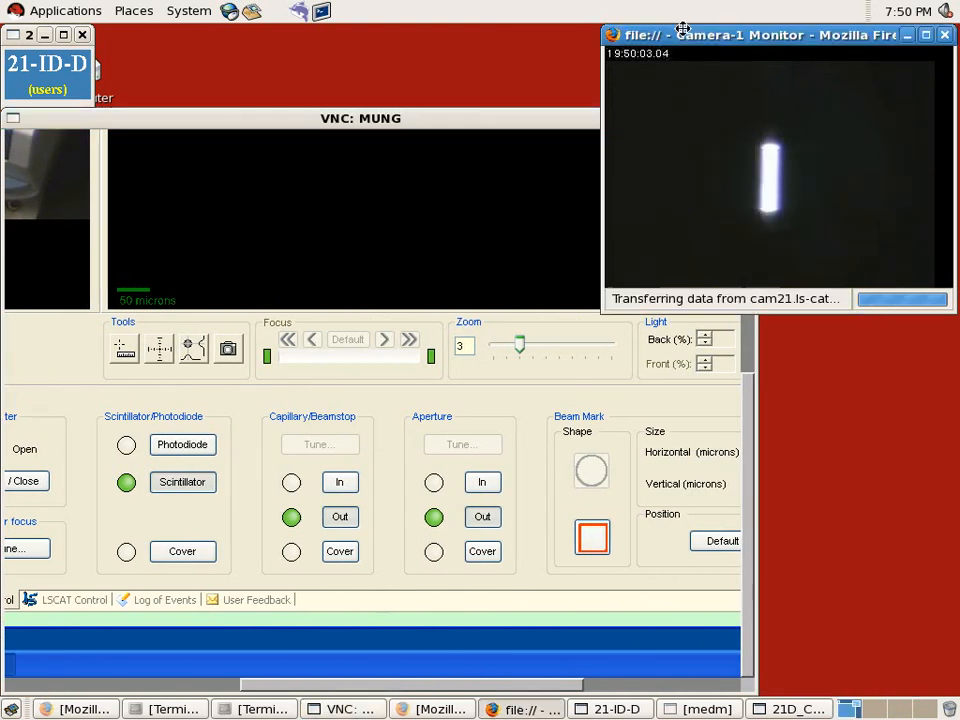
- Set the Camera-1 monitor aside and move the aperture and capillary-beamstop into the beam
drag(780, 36, 840, 108)
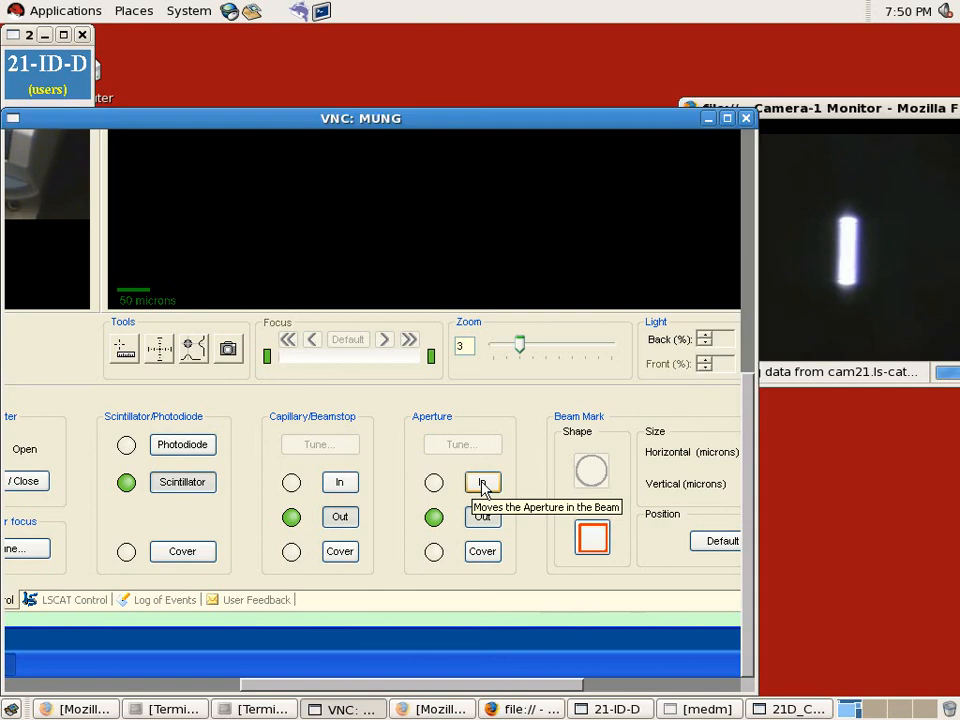
click(484, 482)
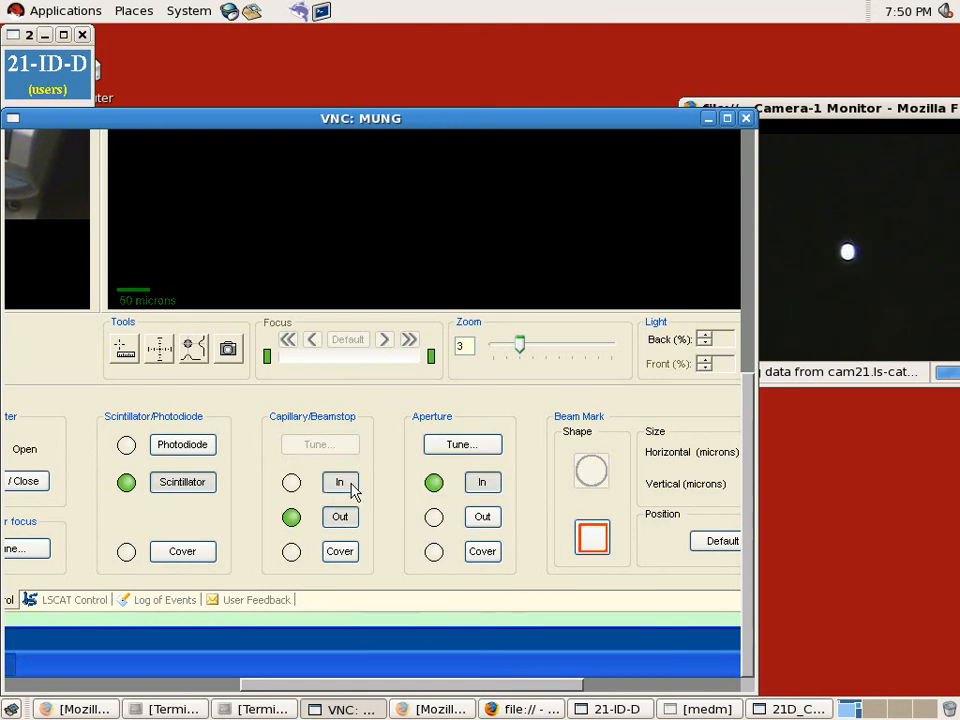
click(340, 482)
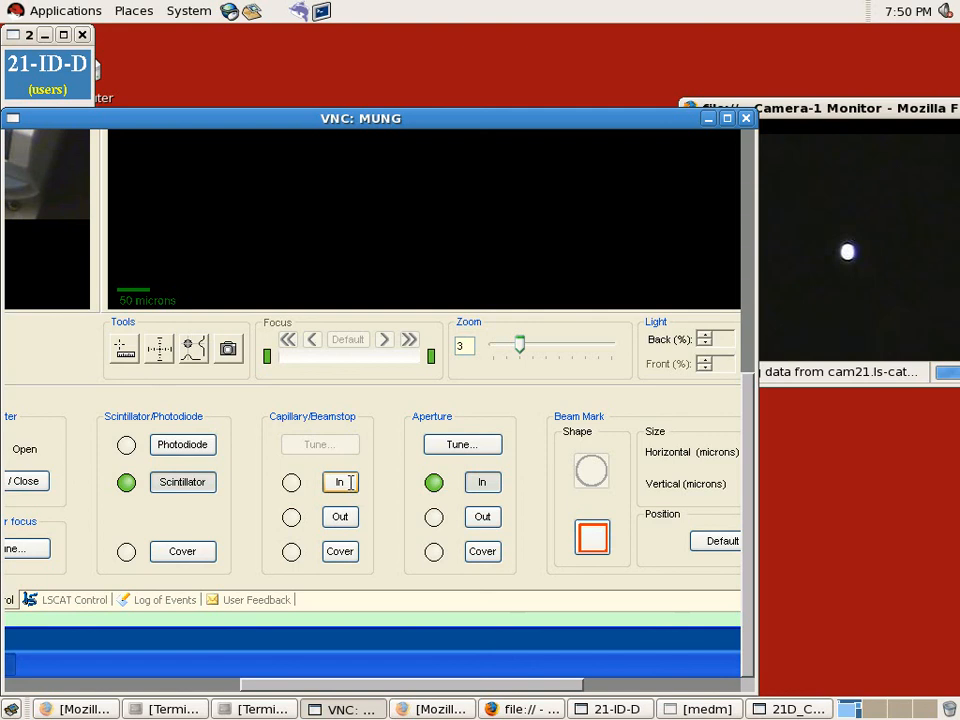
click(292, 482)
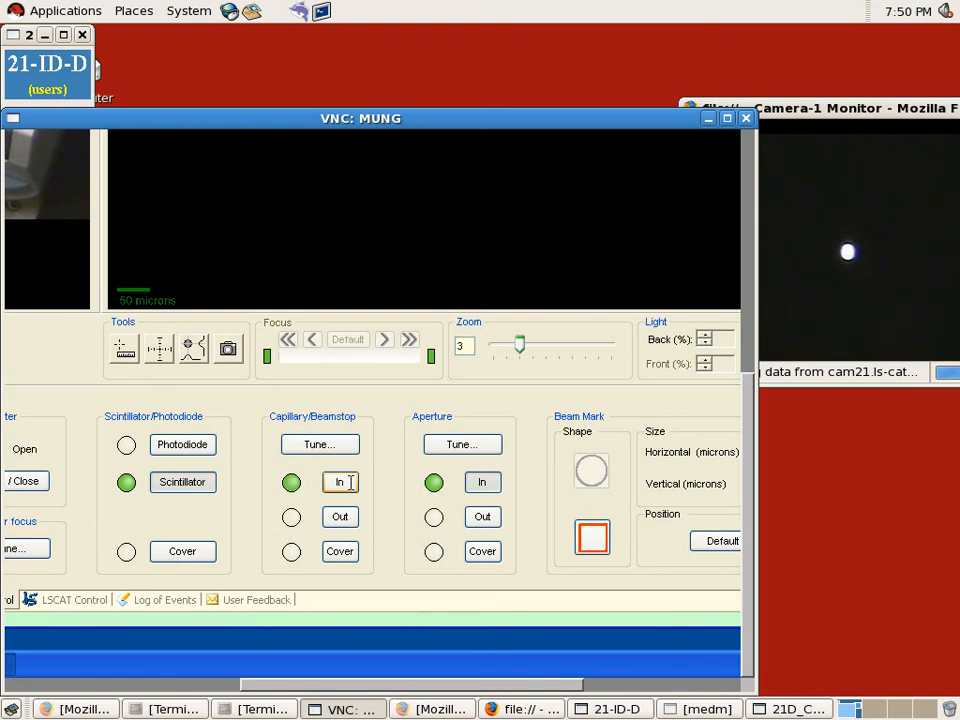